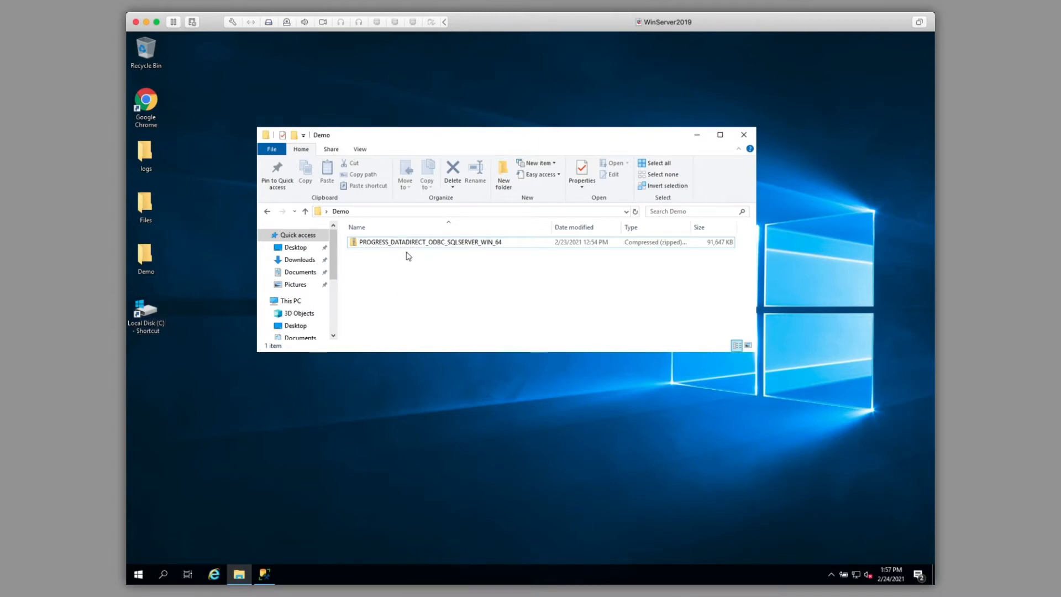
Extract the PROGRESS_DATADIRECT_ODBC_SQLSERVER_WIN_64 zip into the suggested folder.
right_click(430, 242)
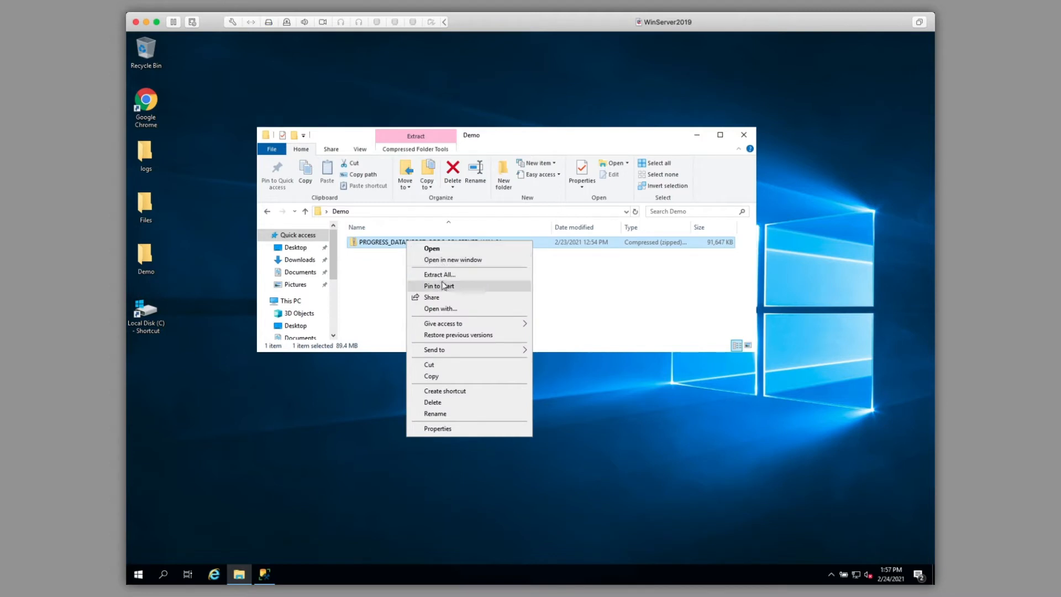
left_click(439, 274)
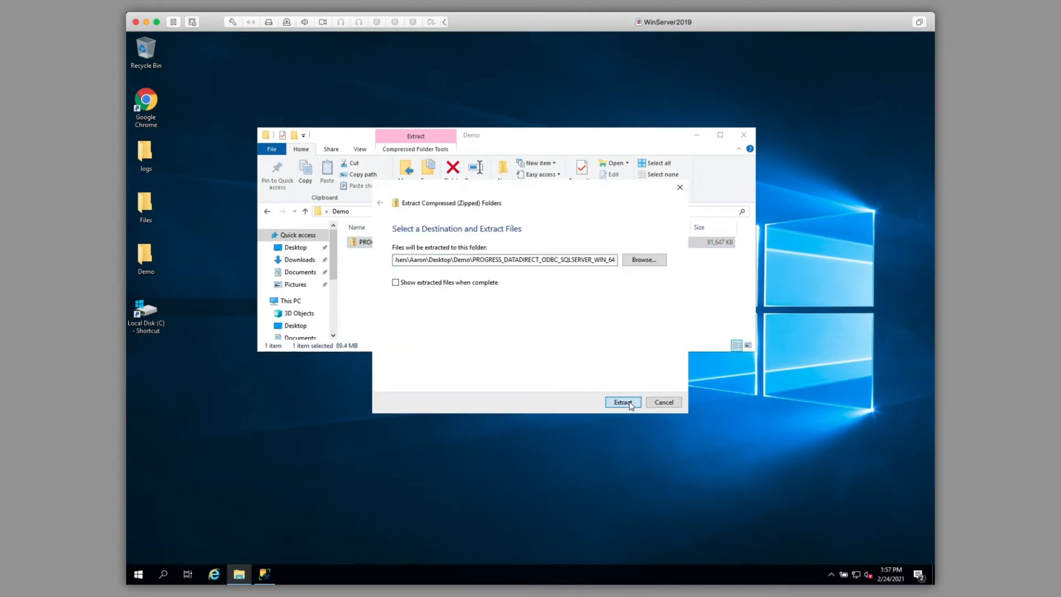
left_click(622, 403)
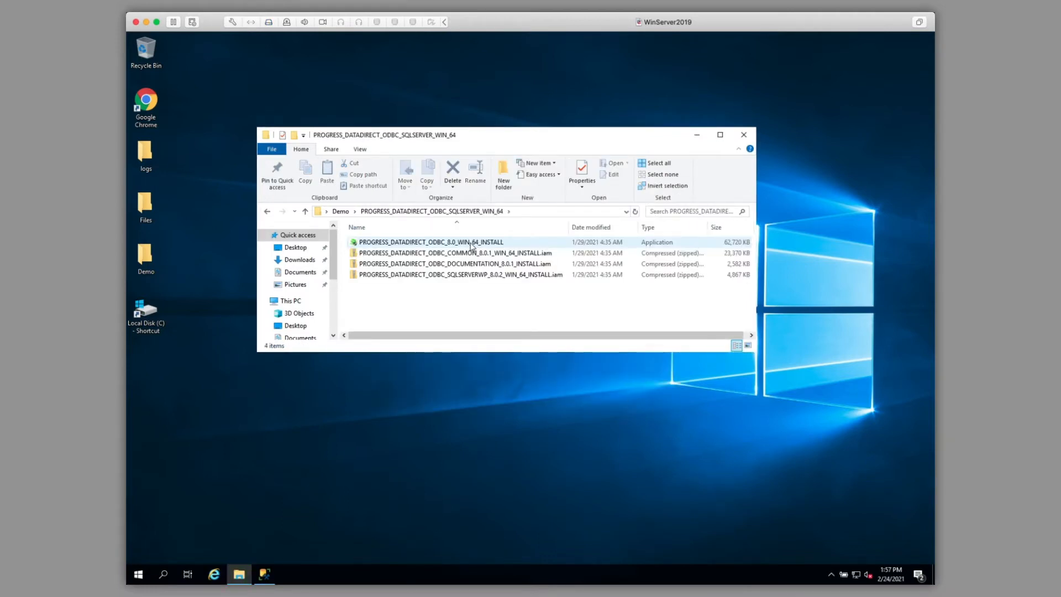
Run PROGRESS_DATADIRECT_ODBC_8.0_WIN_64_INSTALL as administrator, allowing it through User Account Control.
right_click(431, 242)
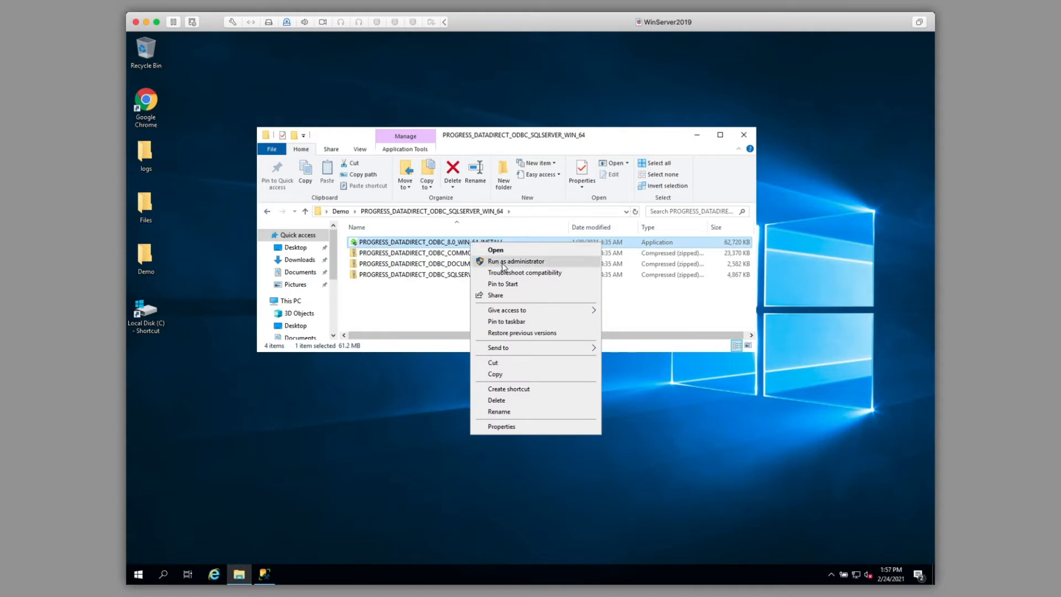
left_click(516, 261)
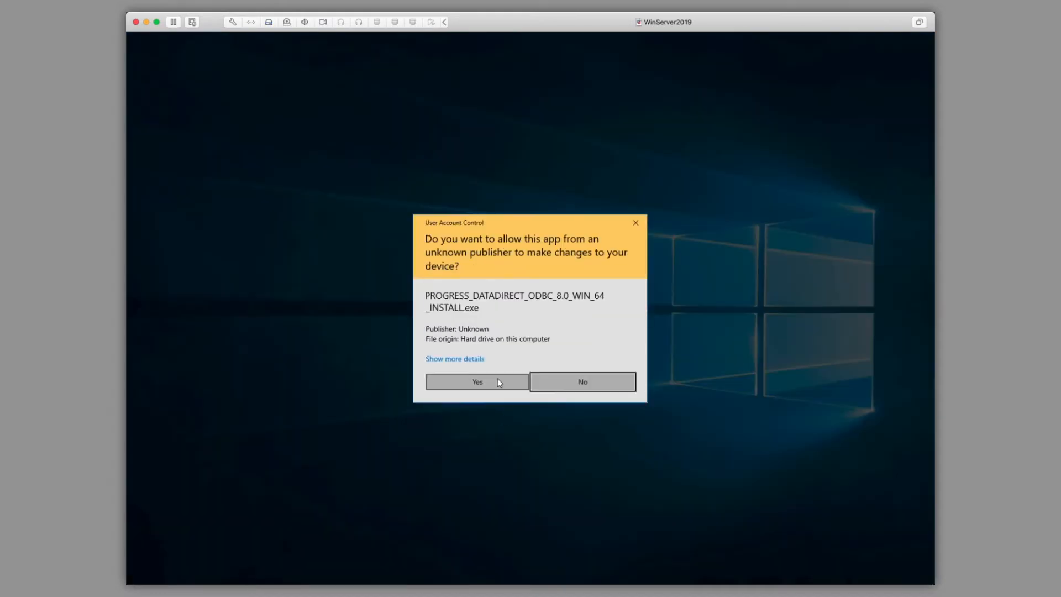
left_click(478, 381)
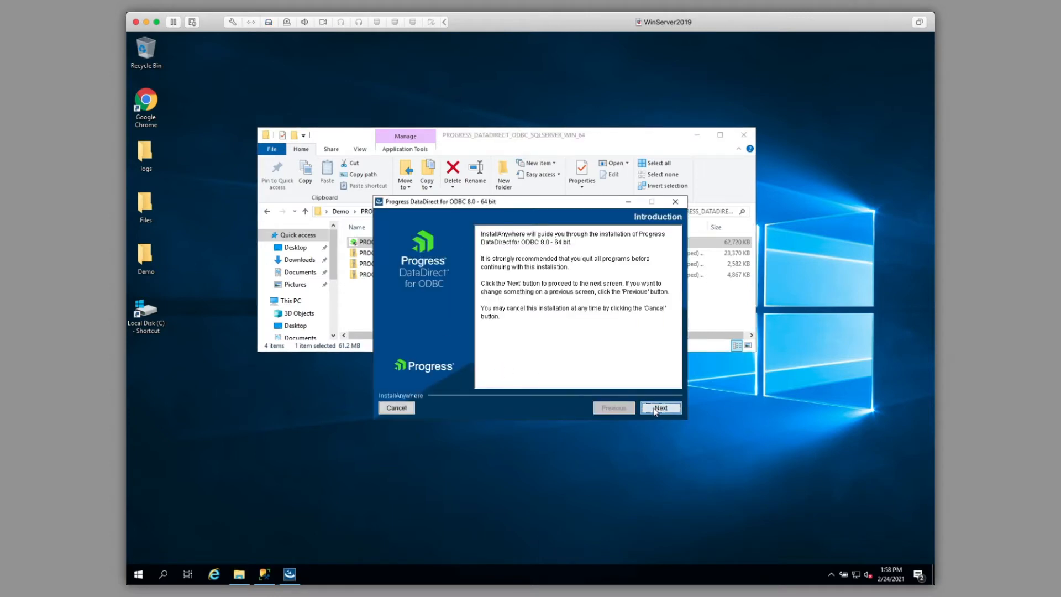
Accept the license, keep the default install folder and choose an Evaluation Installation.
left_click(660, 408)
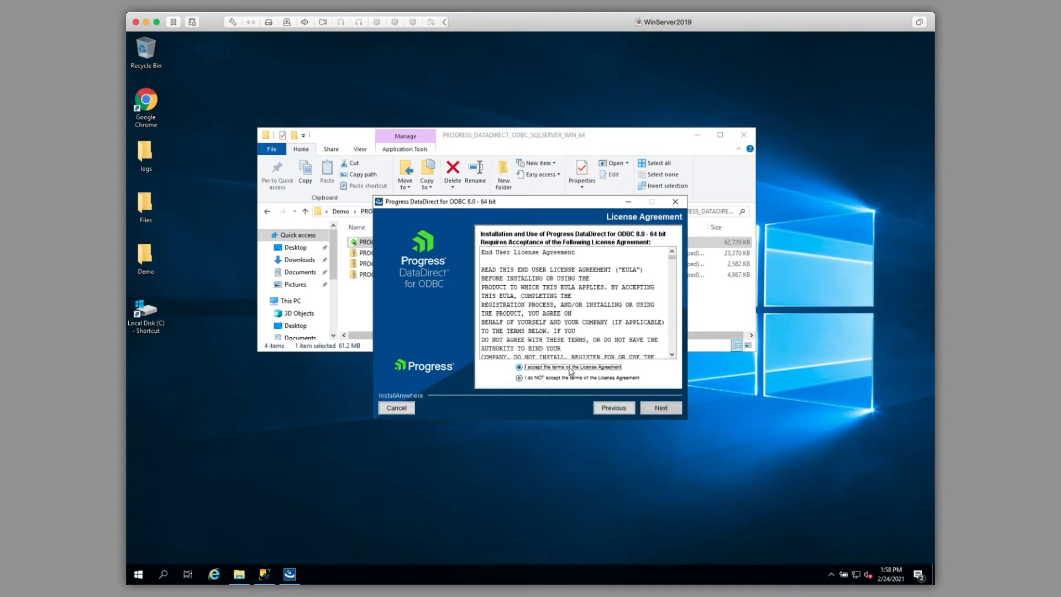
left_click(660, 408)
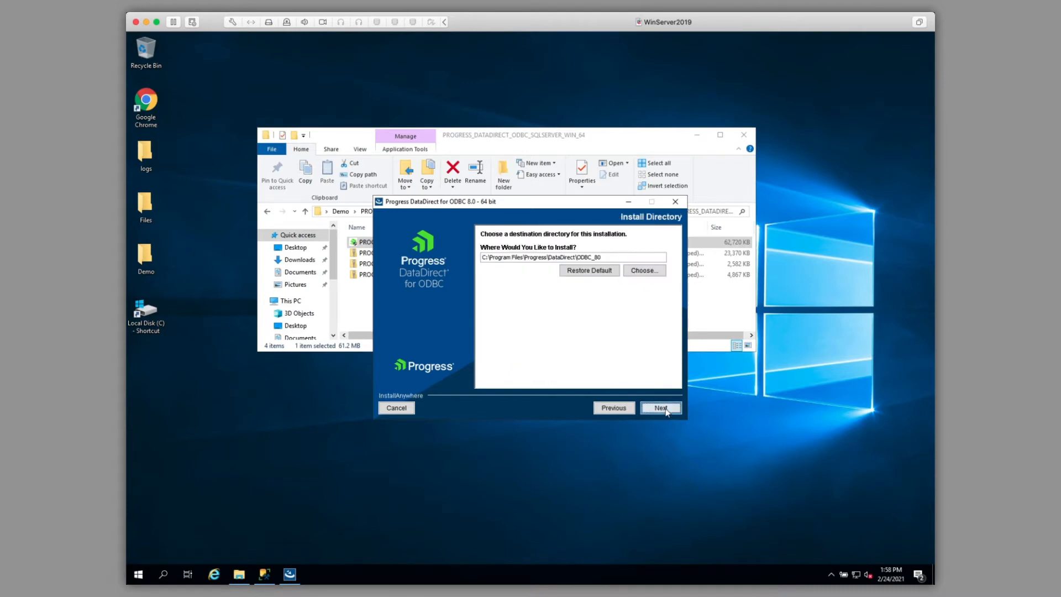
mouse_move(654, 300)
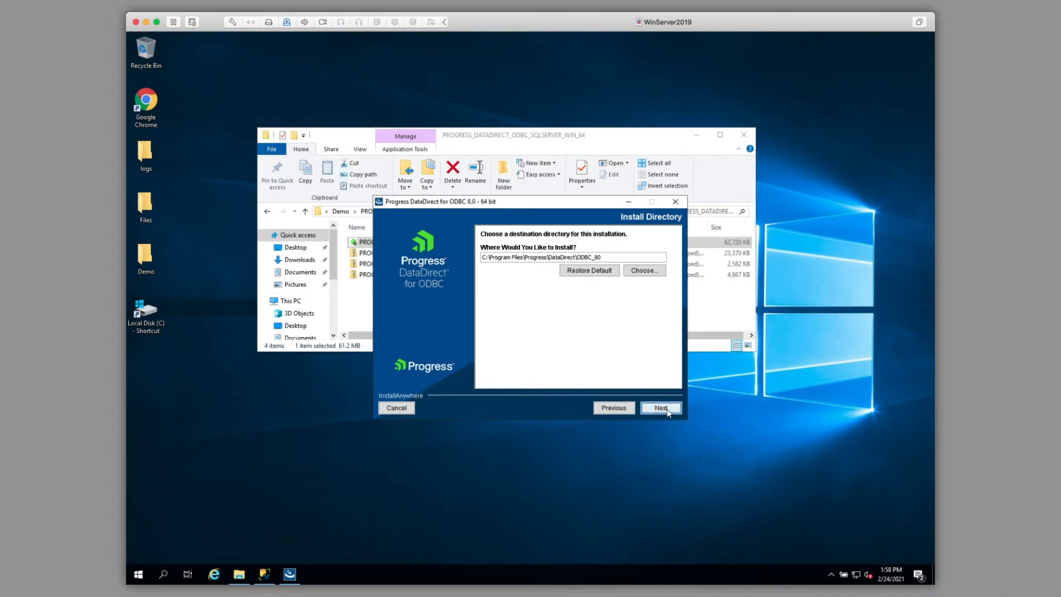
left_click(661, 408)
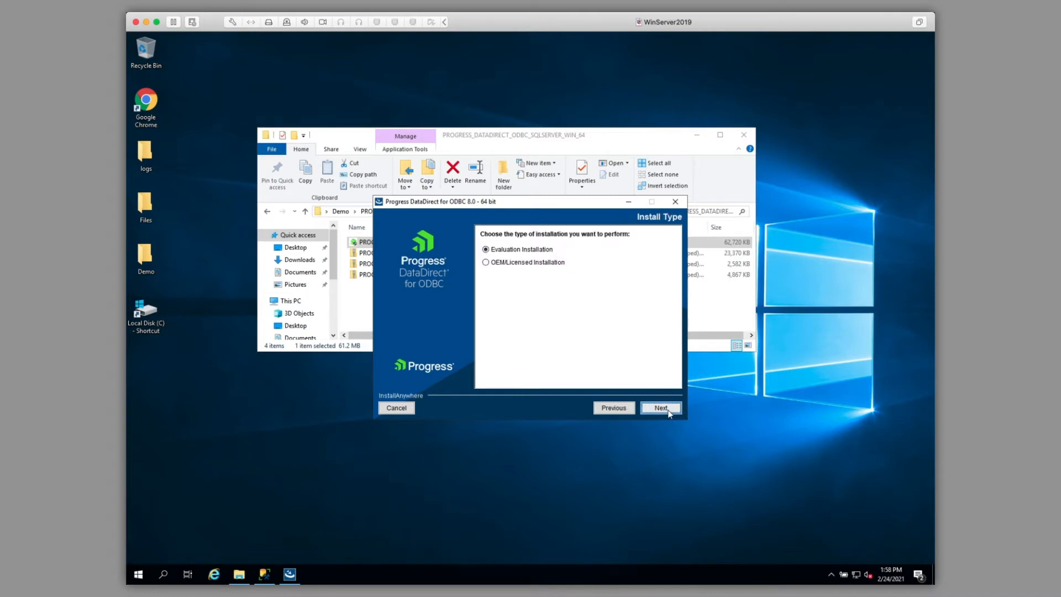
left_click(660, 408)
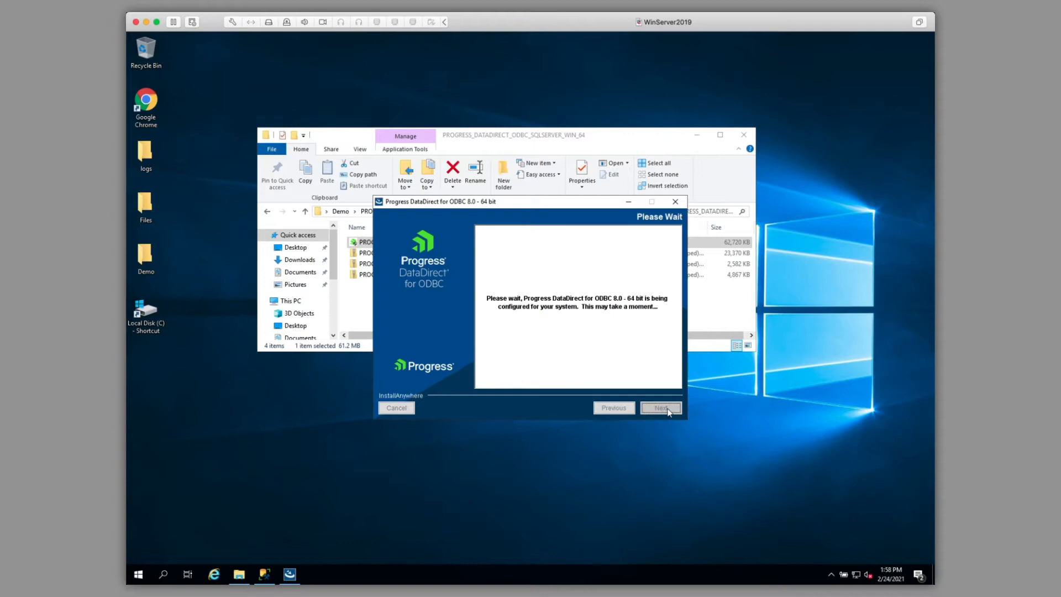
left_click(660, 408)
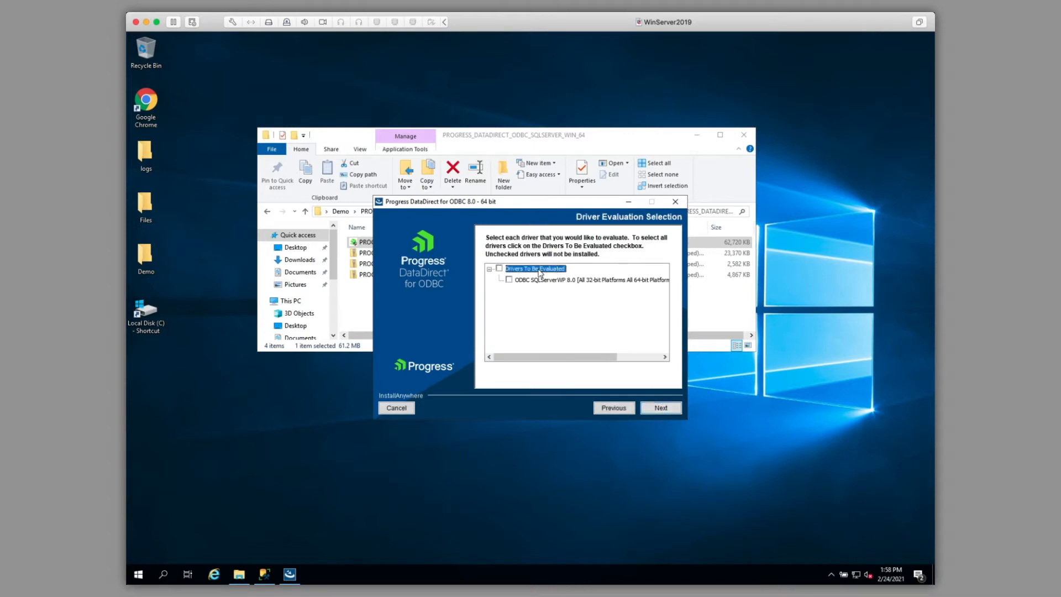
Select the SQL Server driver for evaluation, skip the default data source, and install.
left_click(500, 267)
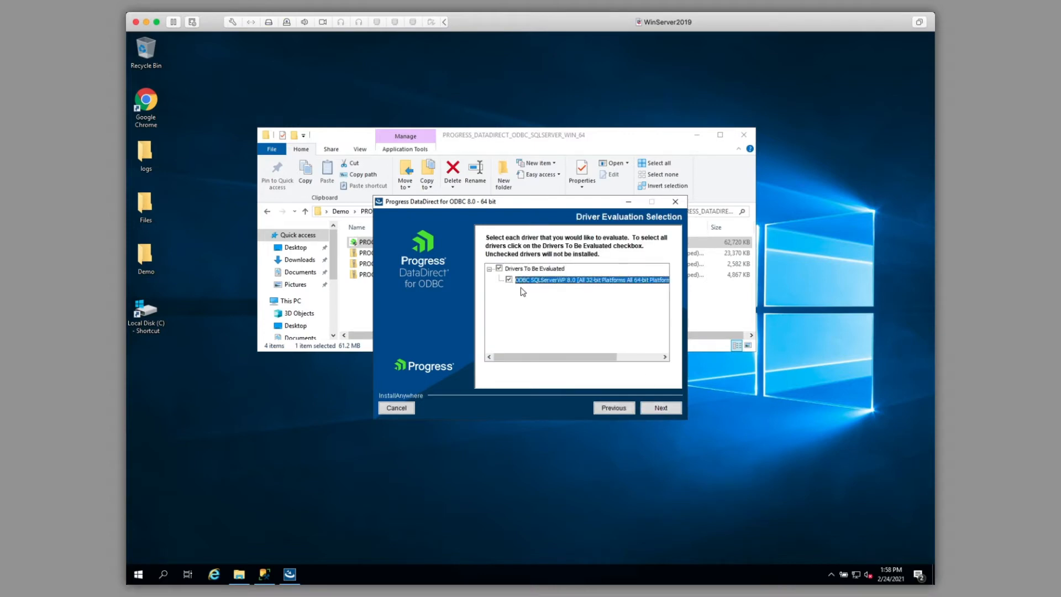
left_click(659, 408)
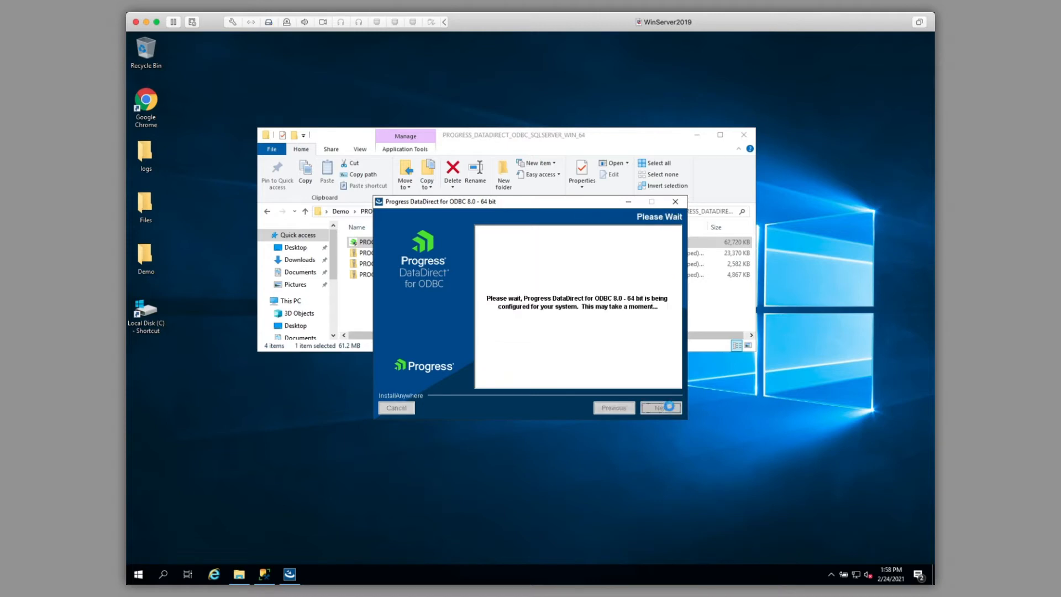
left_click(660, 408)
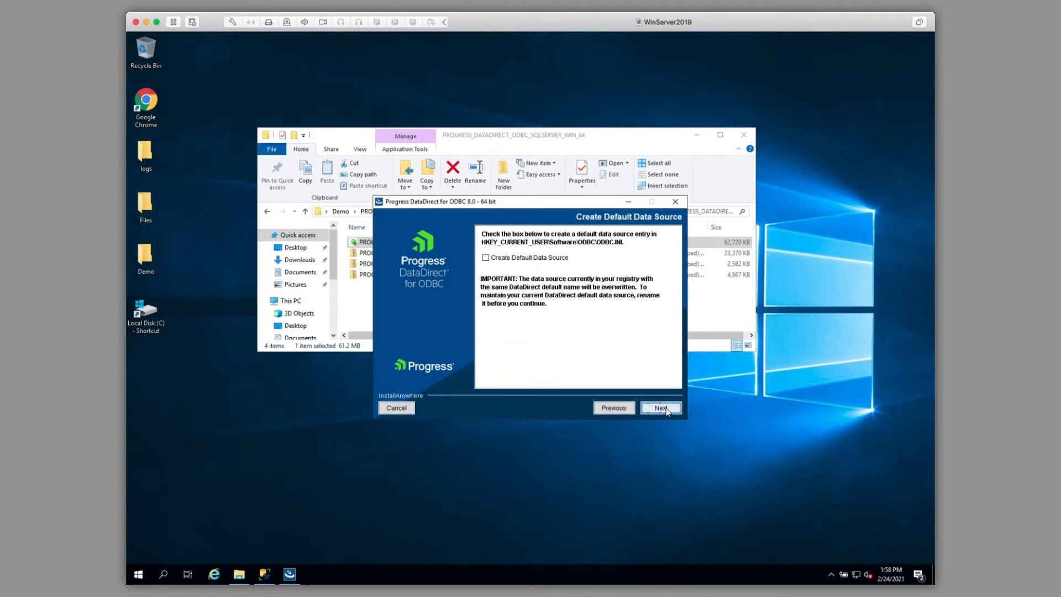
left_click(660, 408)
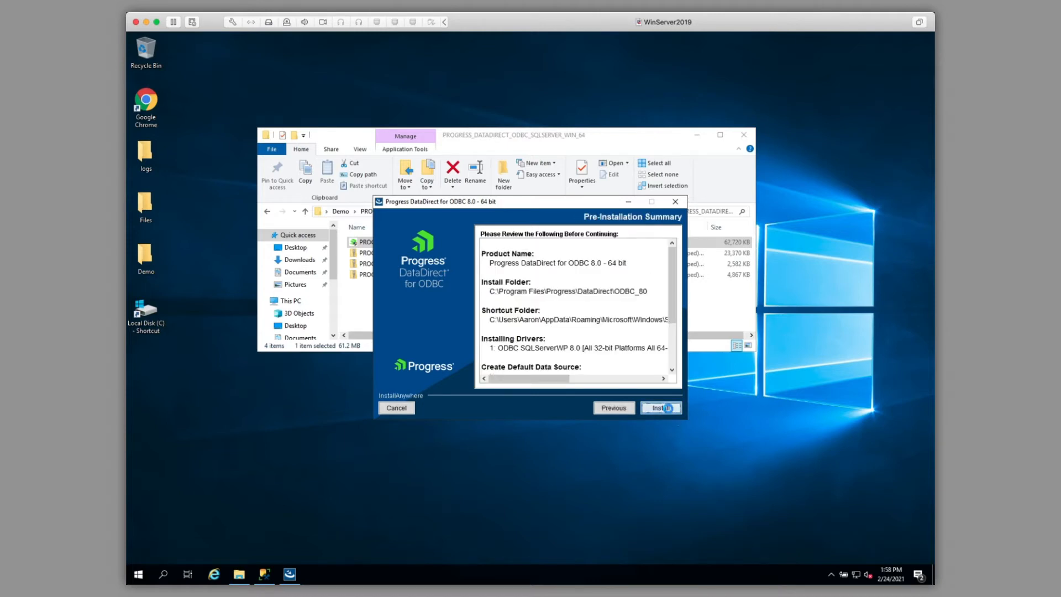
left_click(659, 408)
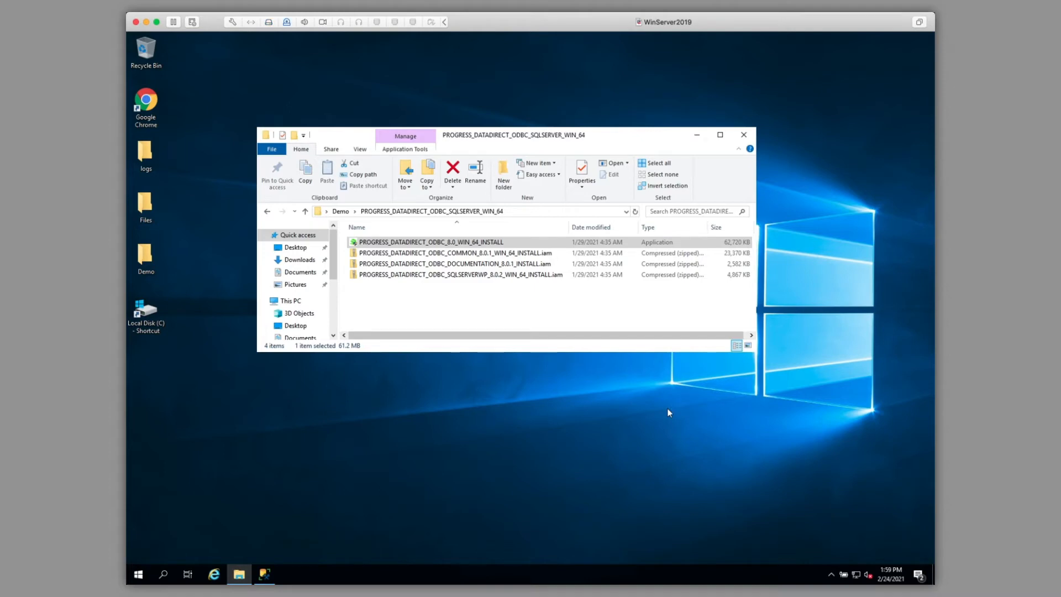
mouse_move(241, 517)
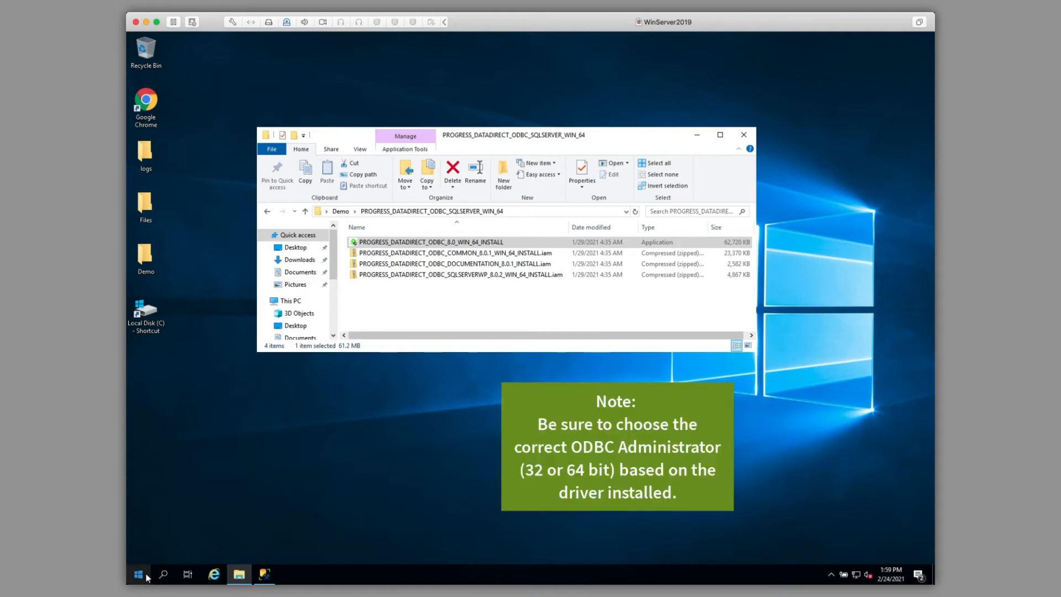
In ODBC Administrator's System DSN tab, begin a new data source with DataDirect 8.0 SQL Server Wire Protocol.
left_click(139, 574)
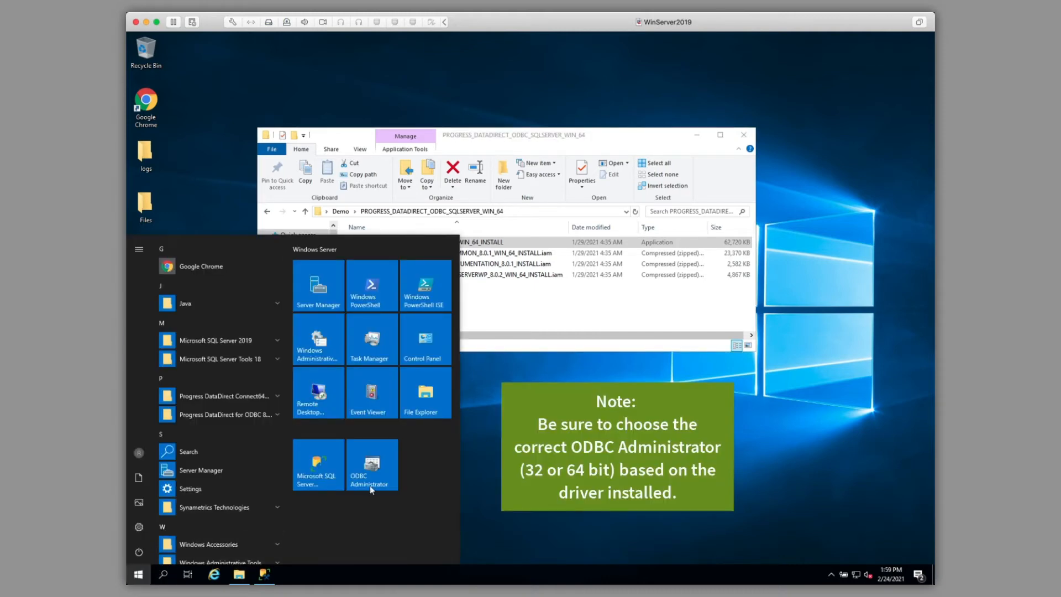
left_click(371, 465)
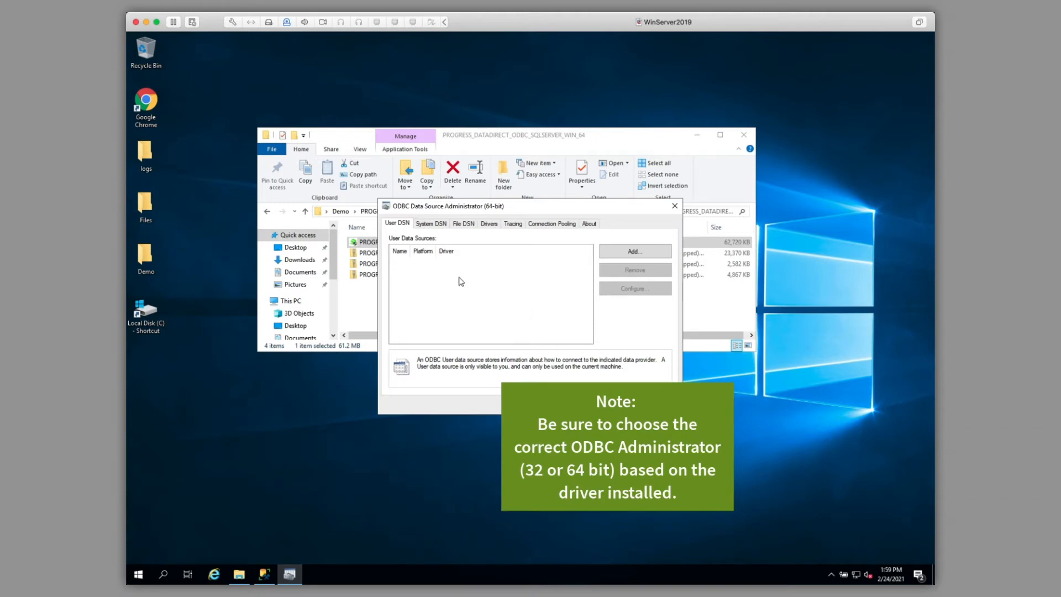
left_click(430, 223)
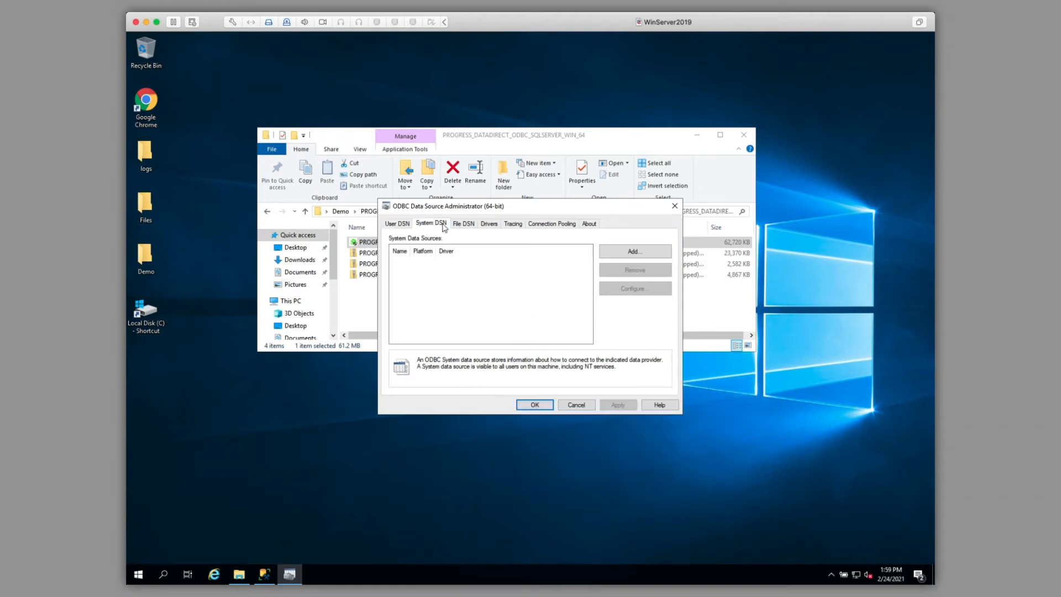
left_click(633, 251)
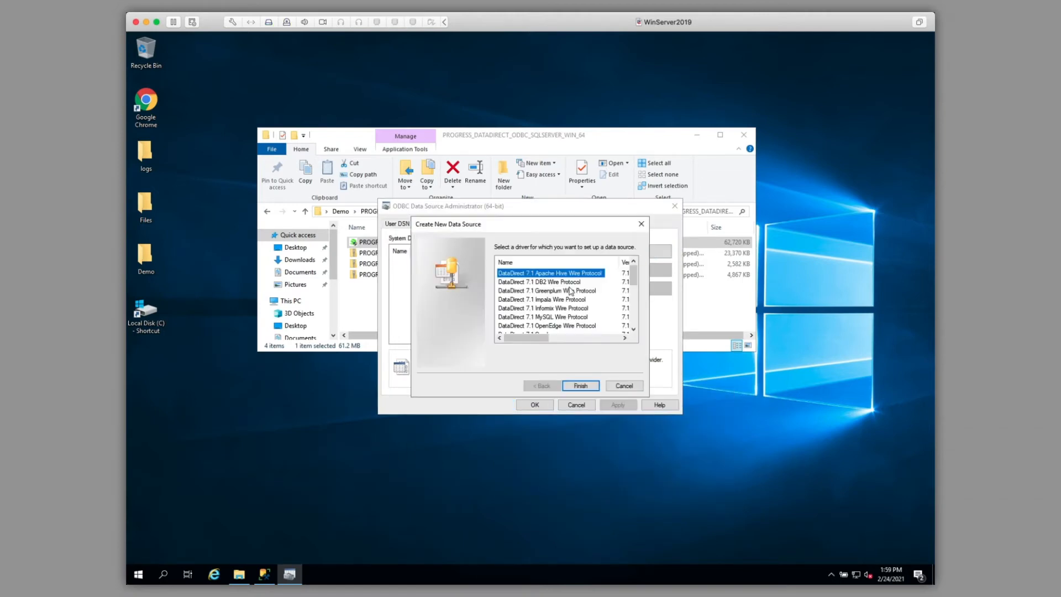
scroll("down", 3)
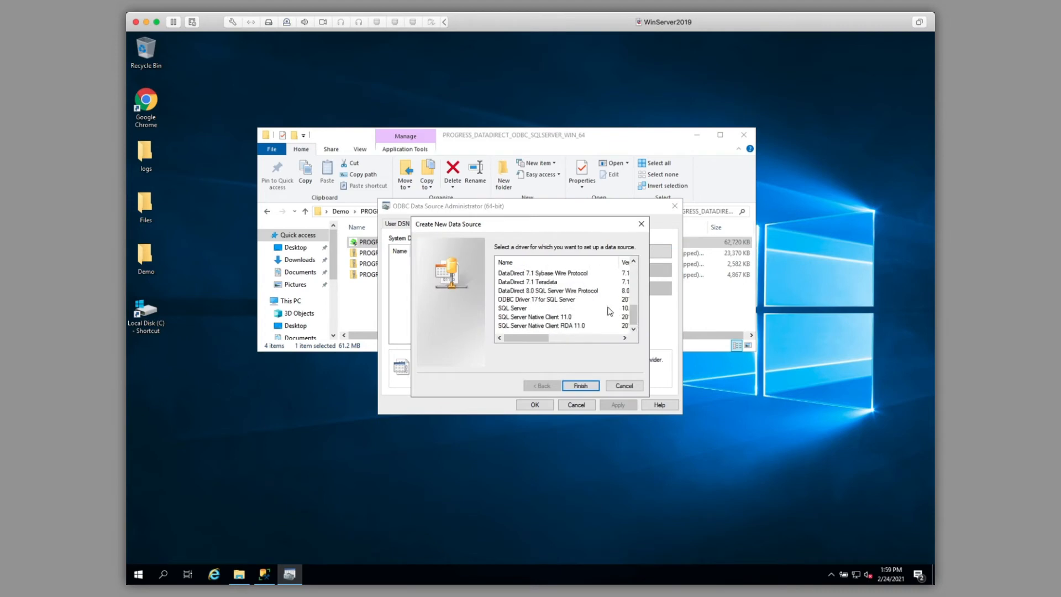
left_click(549, 291)
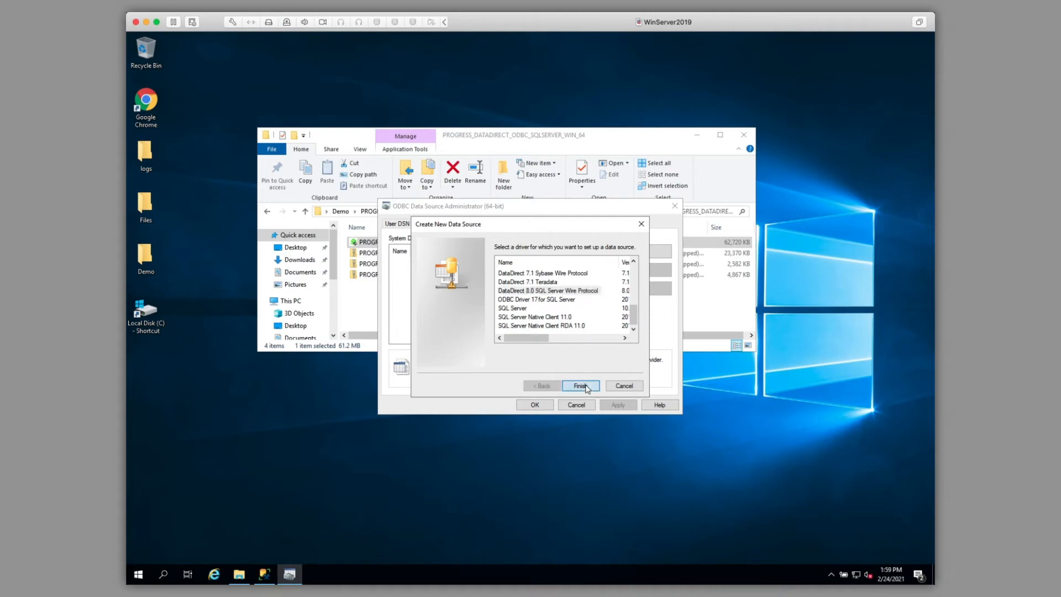
Configure data source SQL with host localhost and database chinook.
left_click(579, 386)
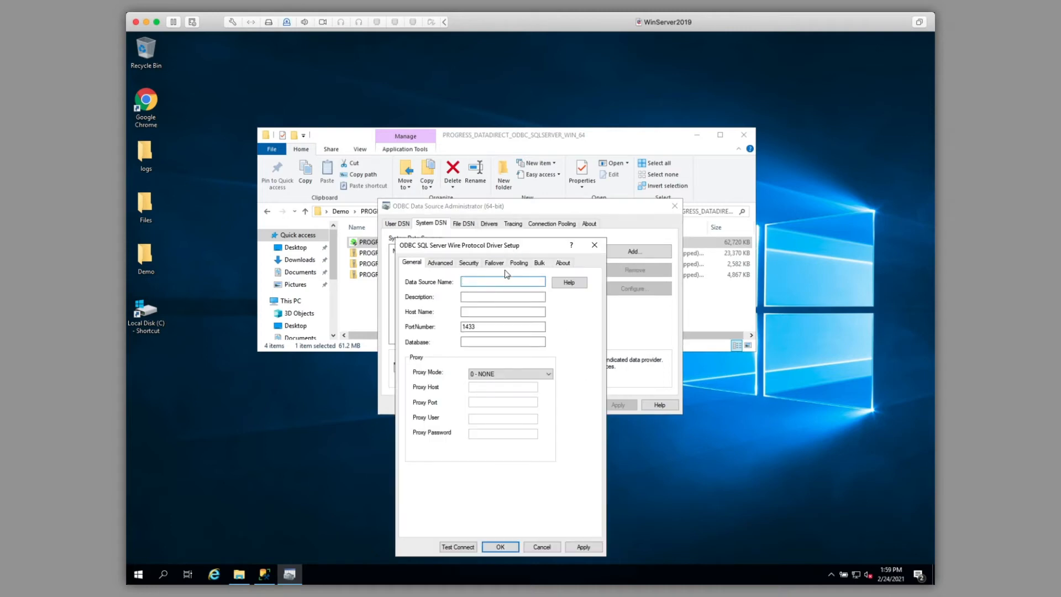
type("SQL")
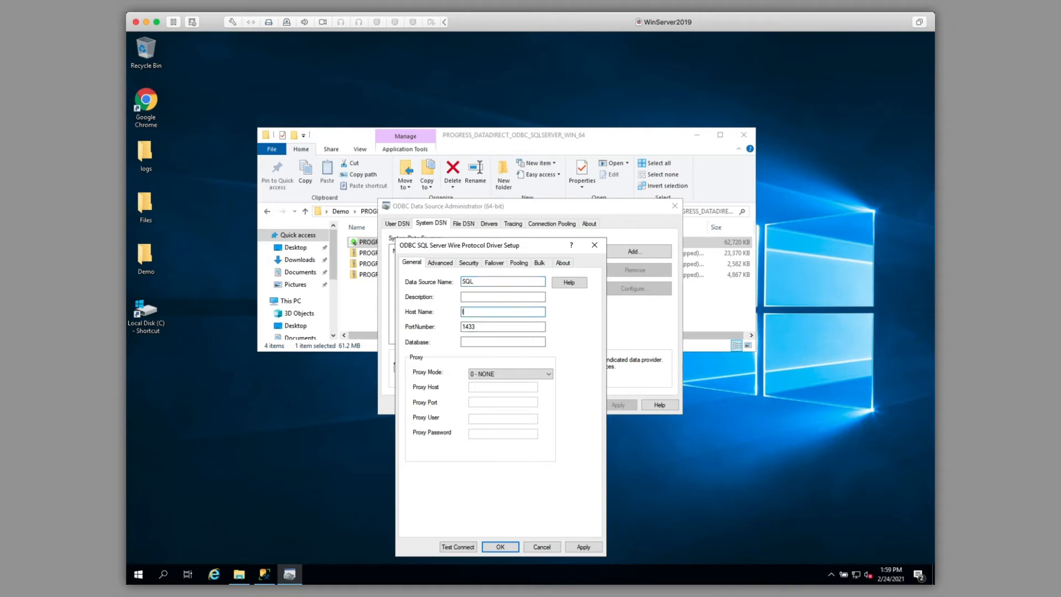
type("localhost")
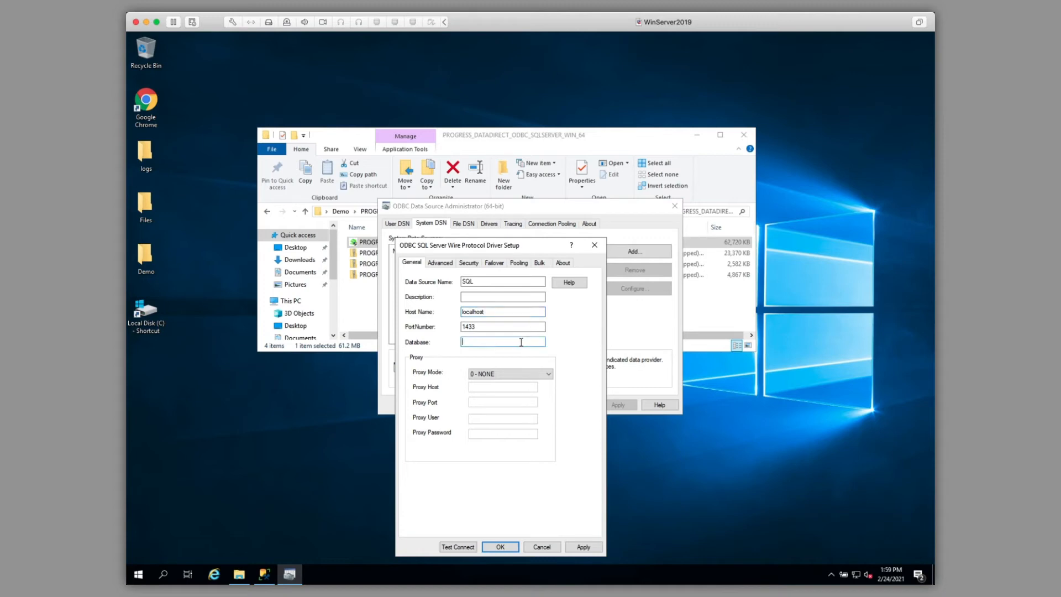
type("chinook")
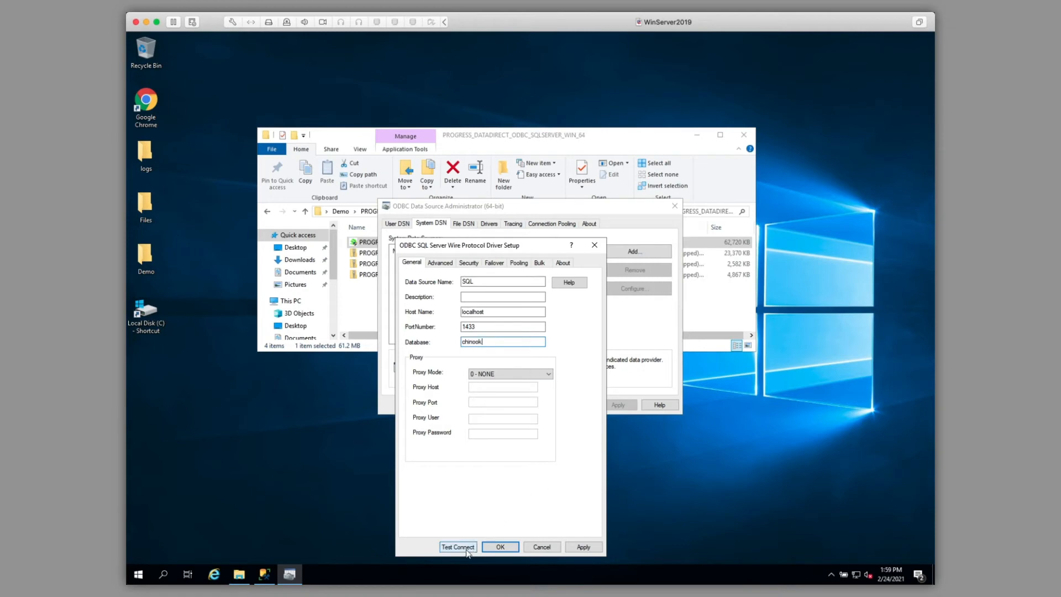
Test Connect as user demo, confirm the connection succeeded, and save the SQL data source.
left_click(458, 547)
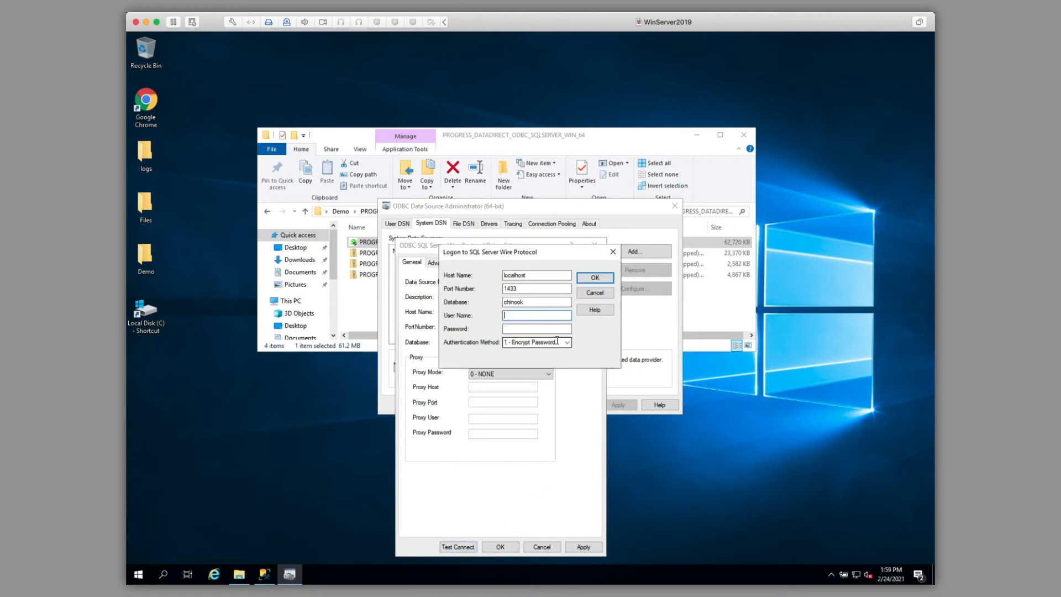
type("demo")
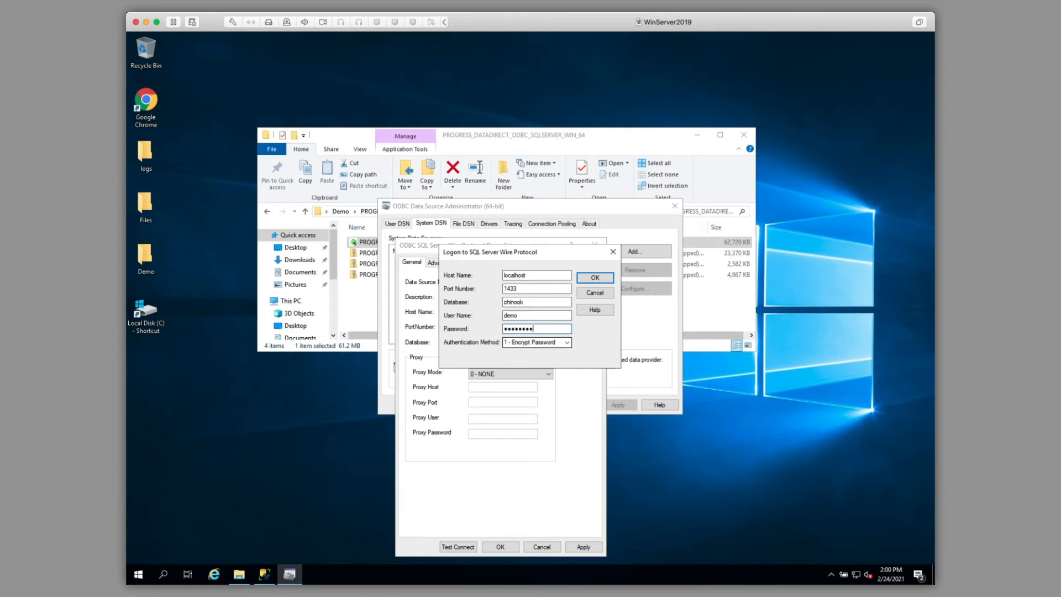
left_click(594, 277)
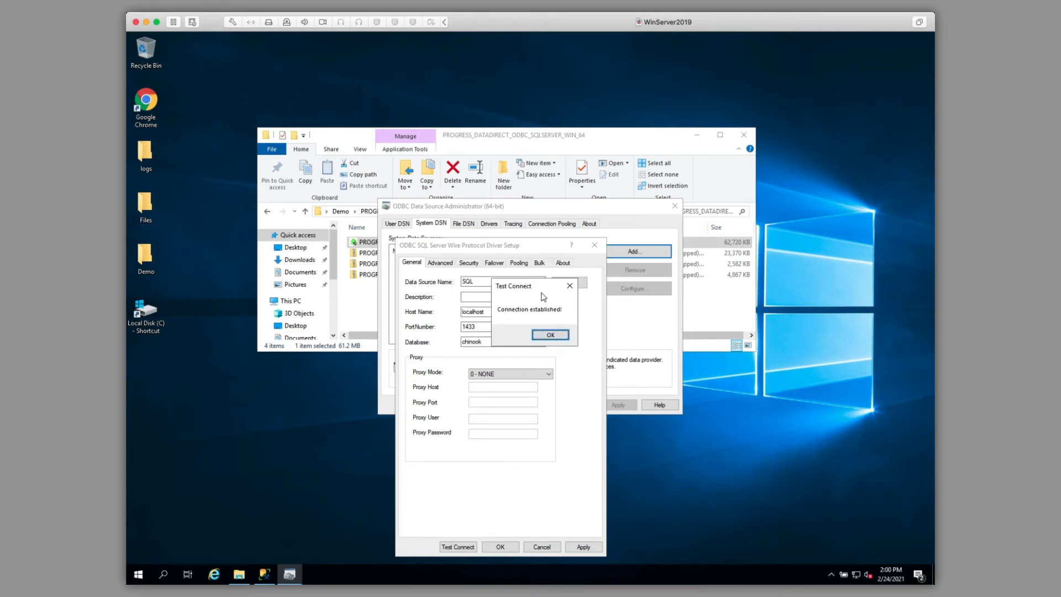
left_click(549, 333)
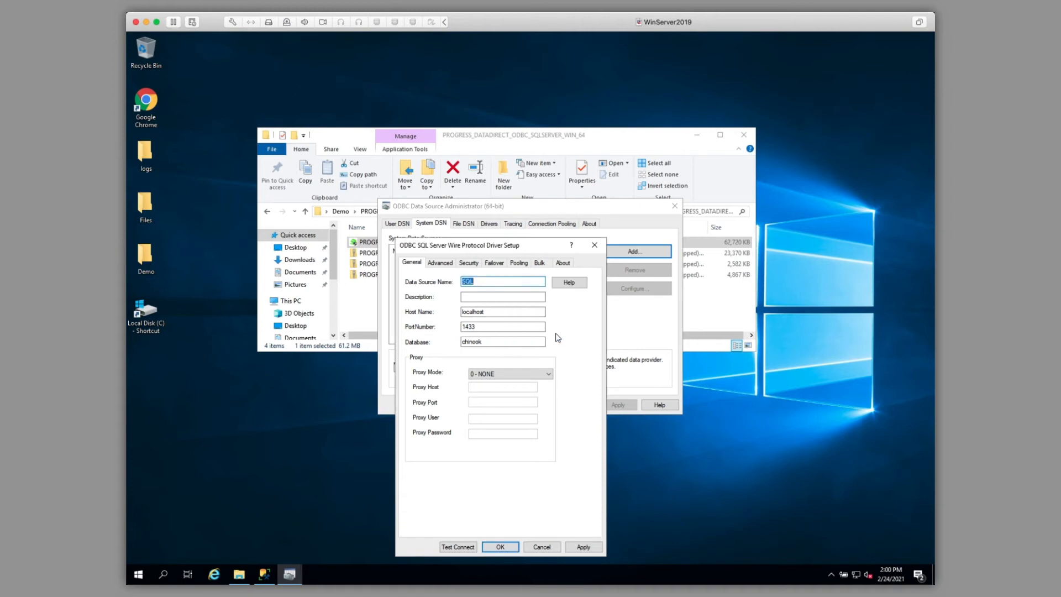
left_click(499, 546)
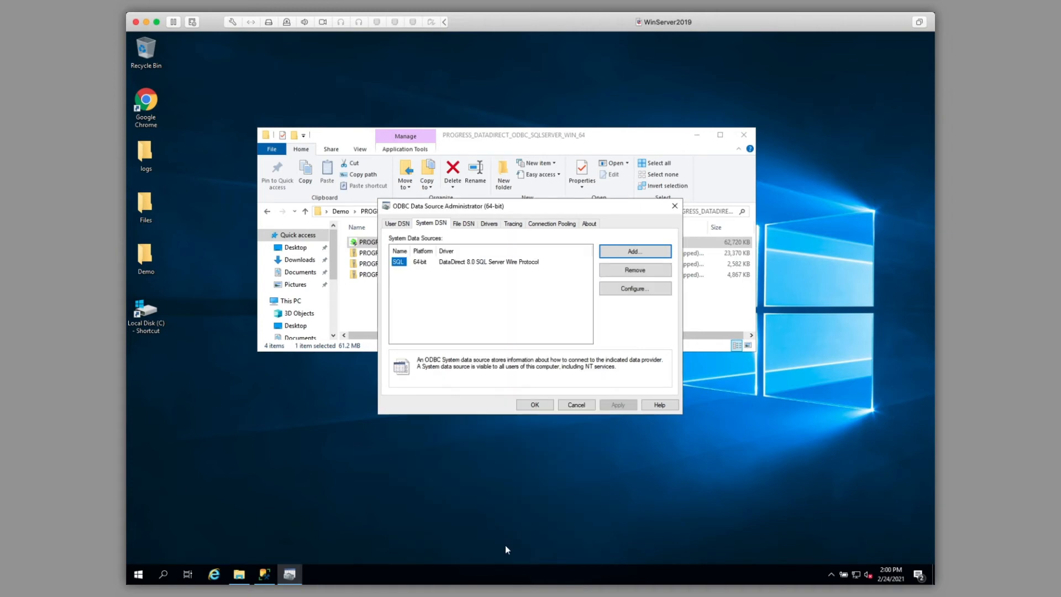
left_click(576, 404)
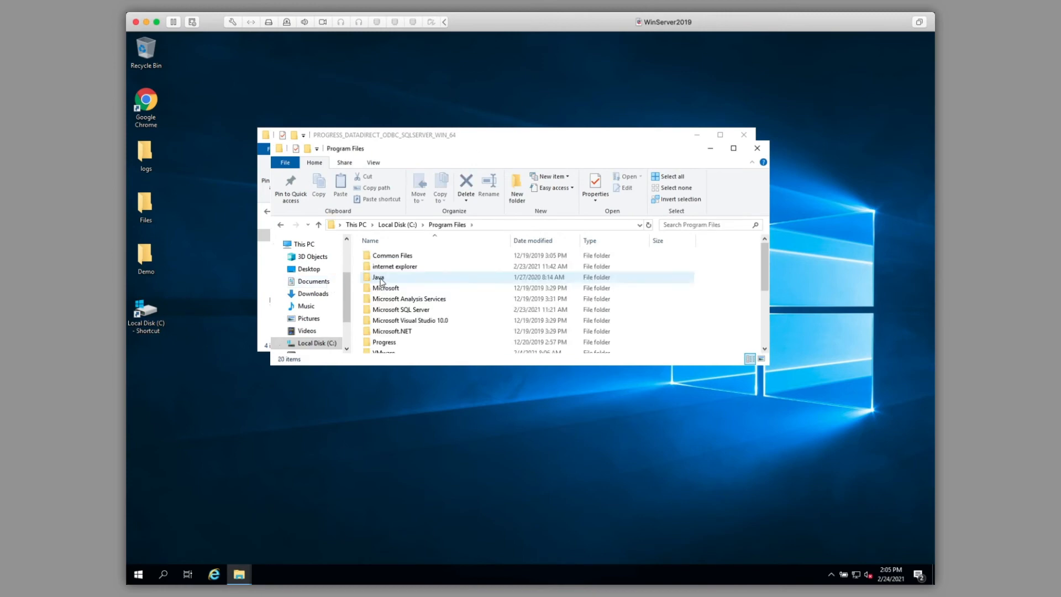
Navigate Progress > DataDirect > ODBC_80 > samples > example and launch Example.exe.
double_click(384, 341)
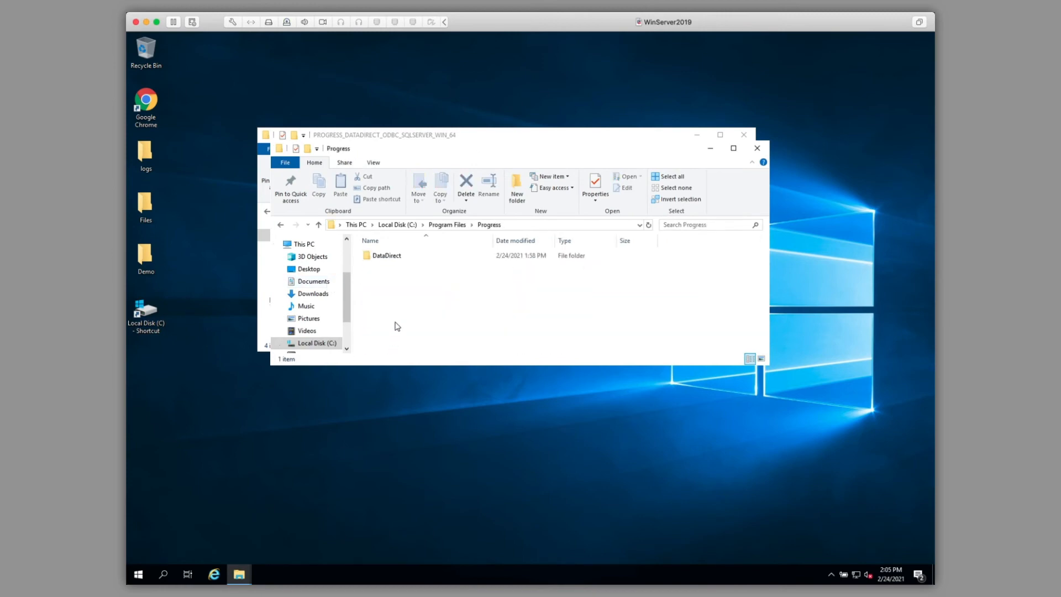
double_click(386, 256)
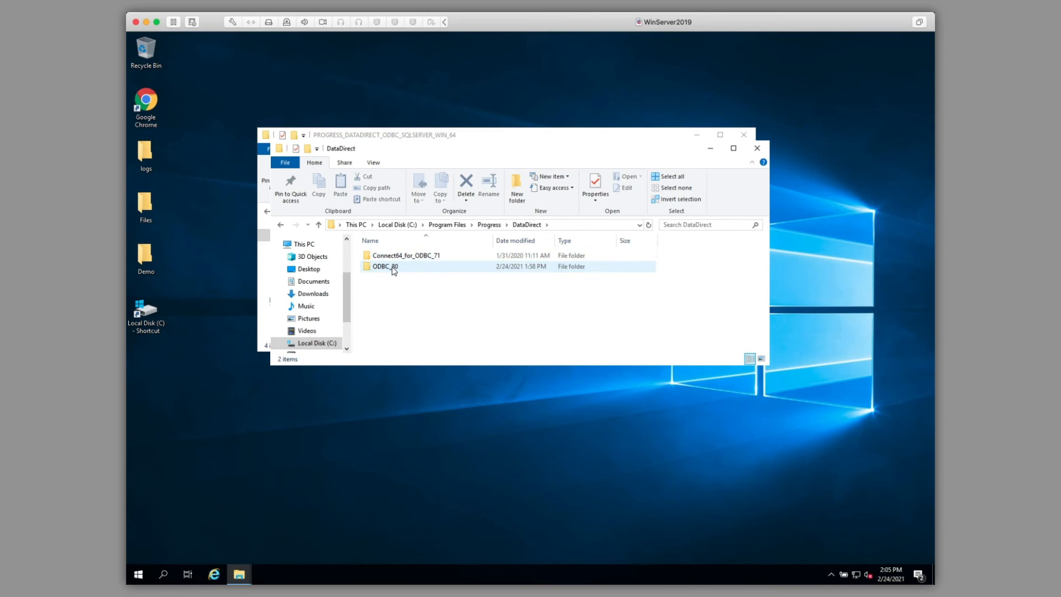
double_click(384, 267)
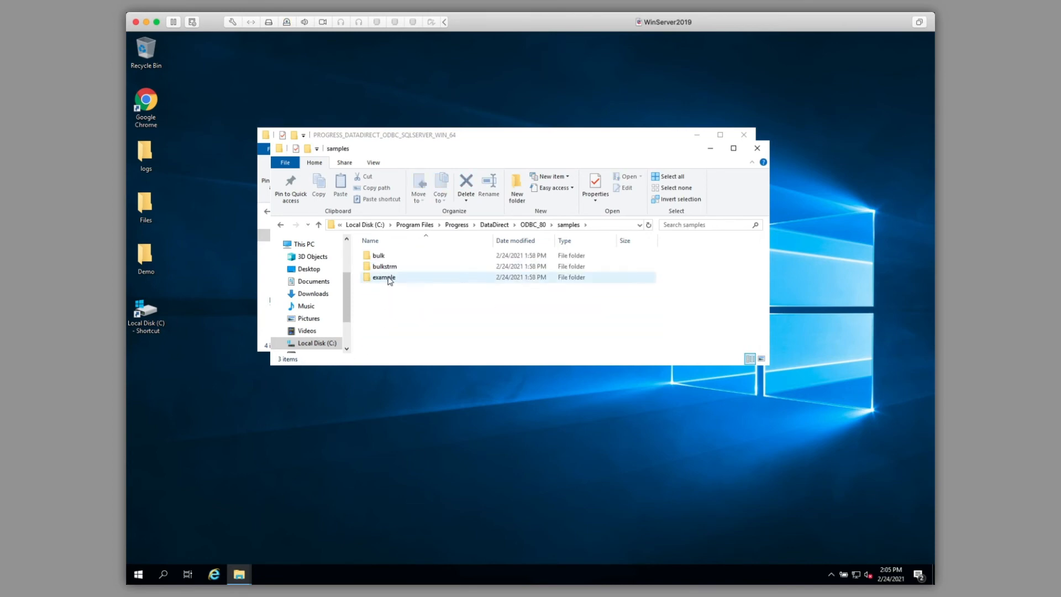
double_click(384, 276)
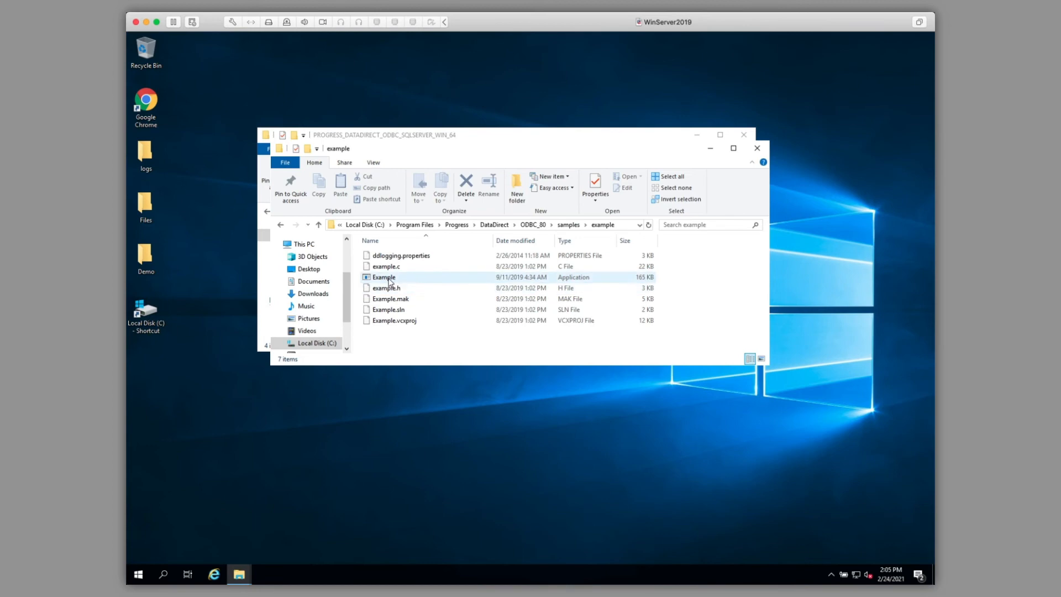
double_click(384, 277)
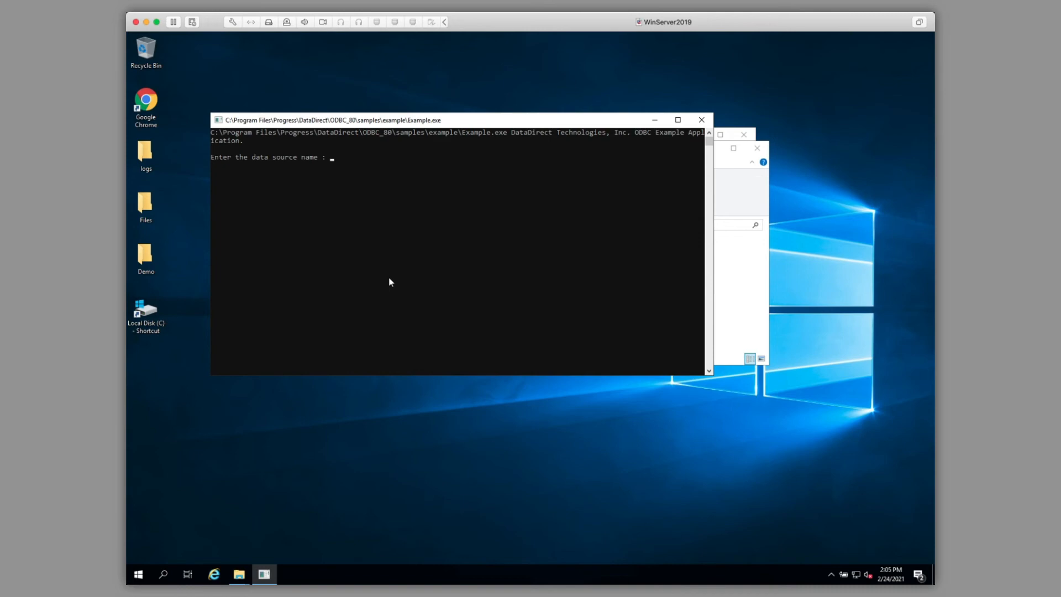
Connect the Example app to data source SQL as user demo.
type("SQL")
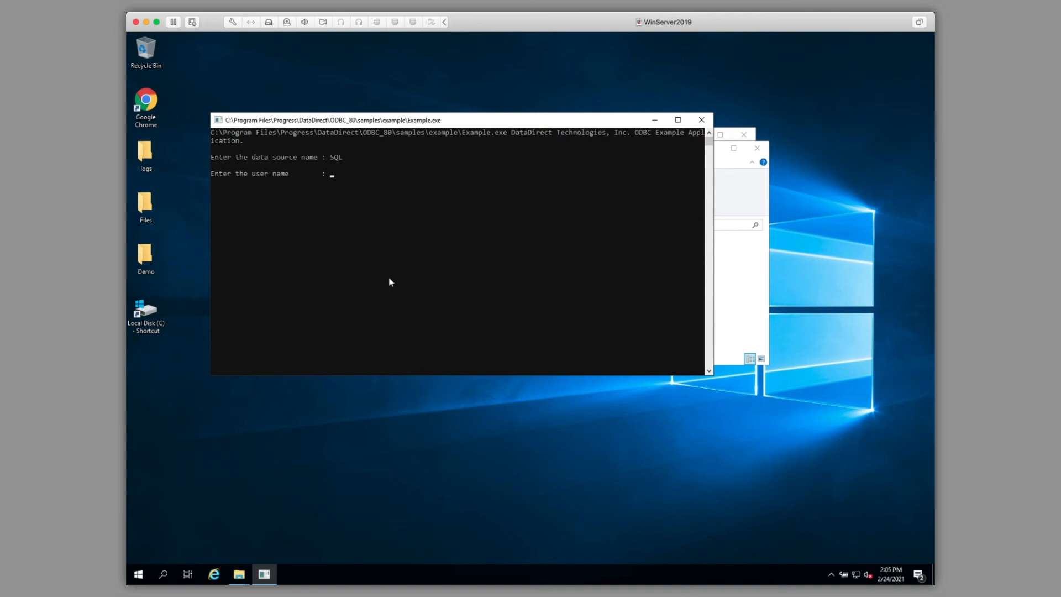
type("demo")
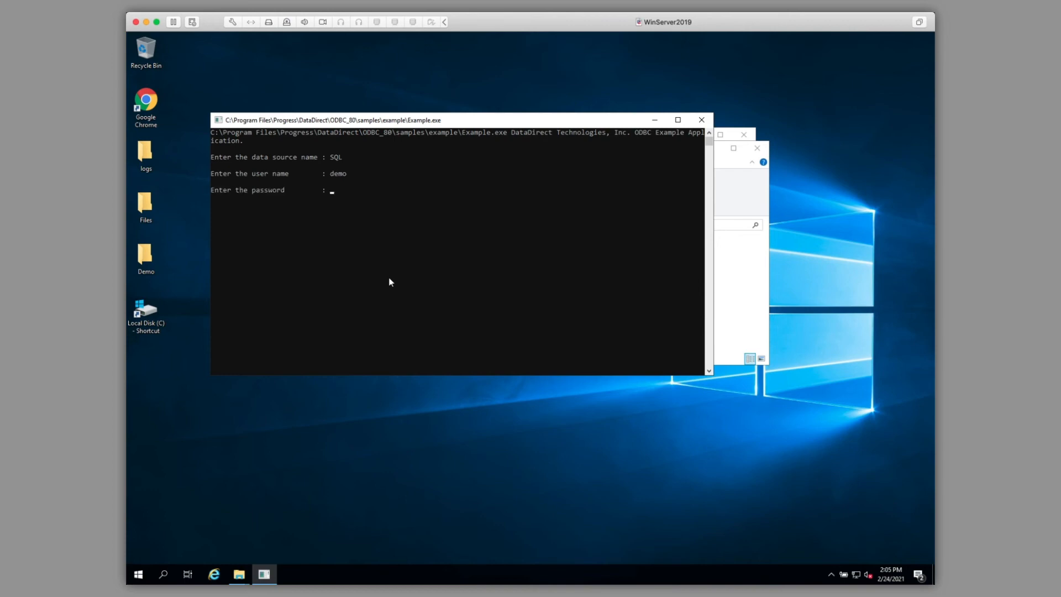
type("demouser")
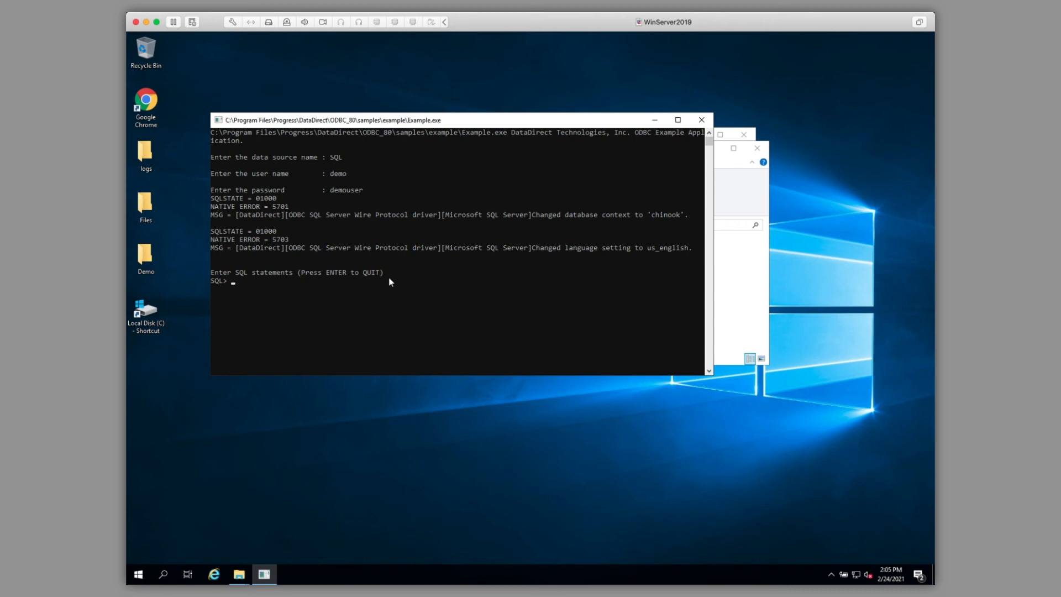
Run select * from Artist to list every Artist row.
type("select * fro")
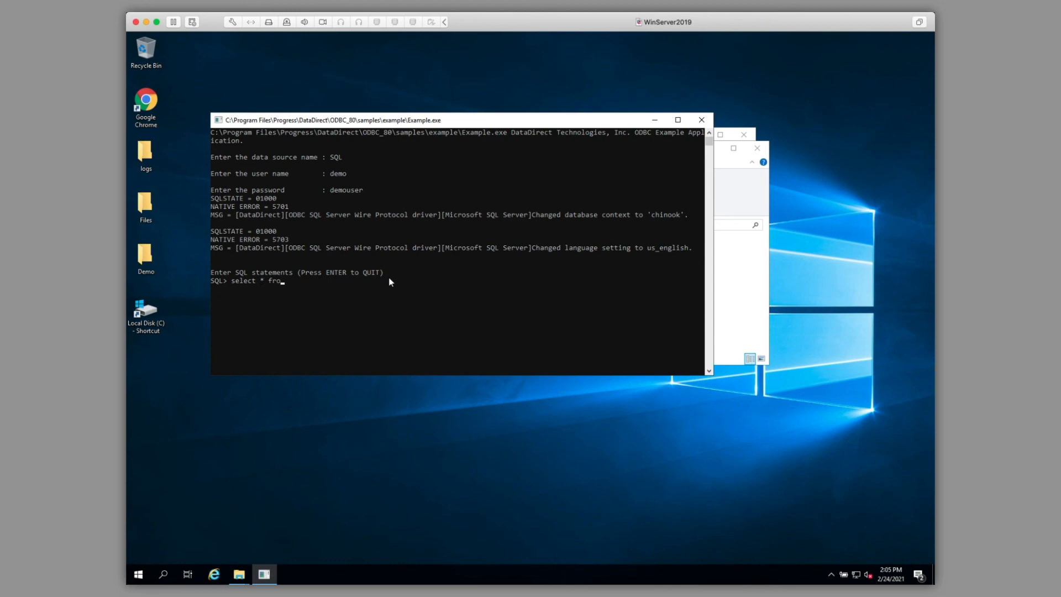
type("m Artist")
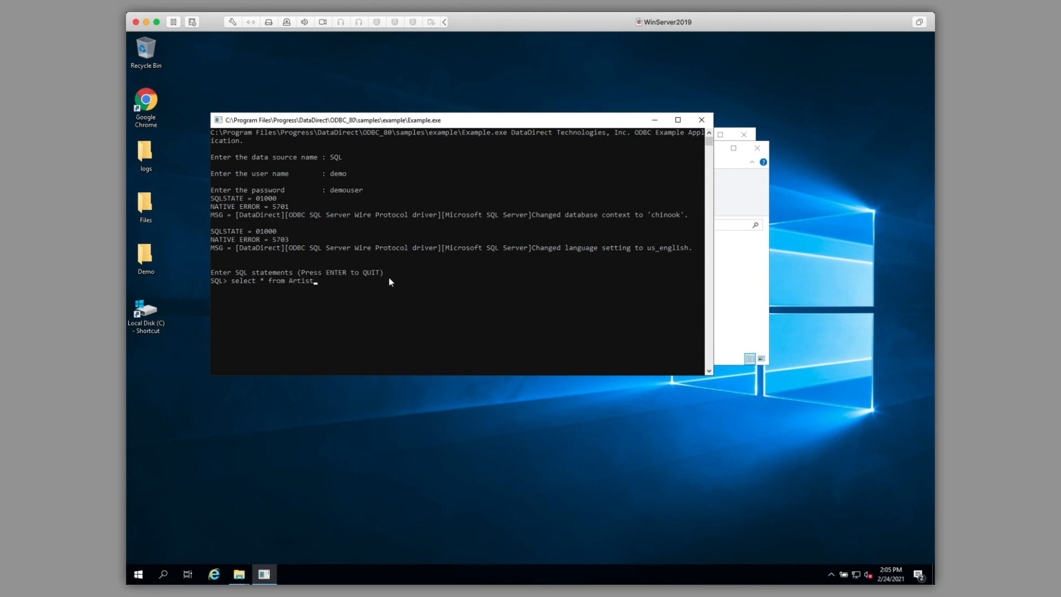
key("enter")
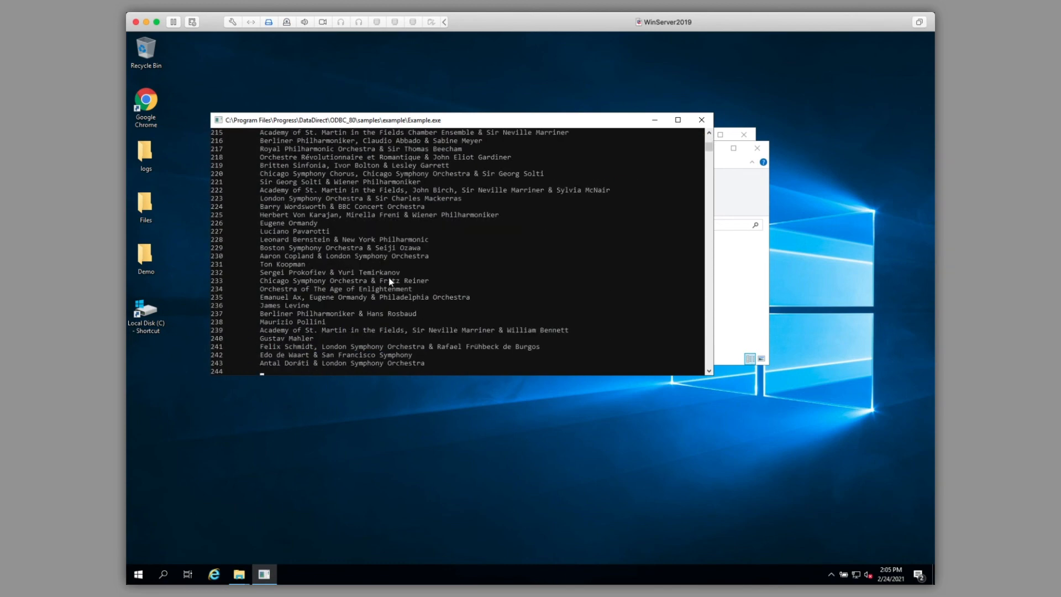